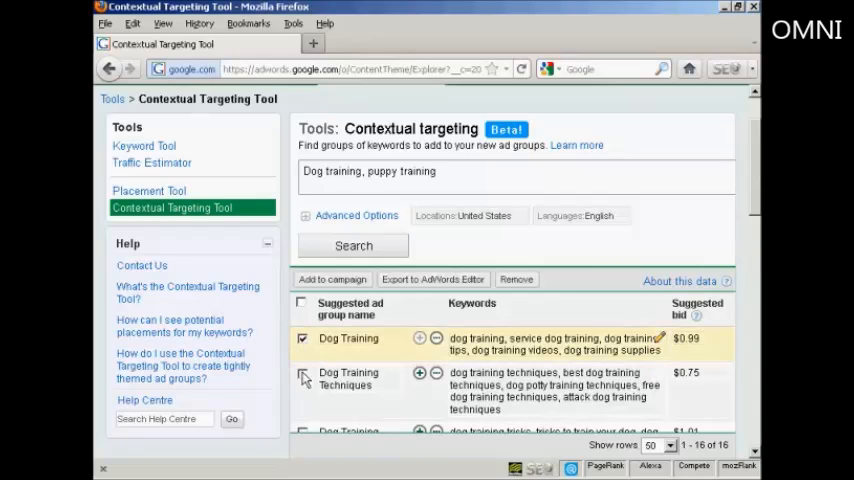
Step: Select the Dog Training Techniques, Tricks and Videos ad groups, excluding plain Dog Training
click(302, 373)
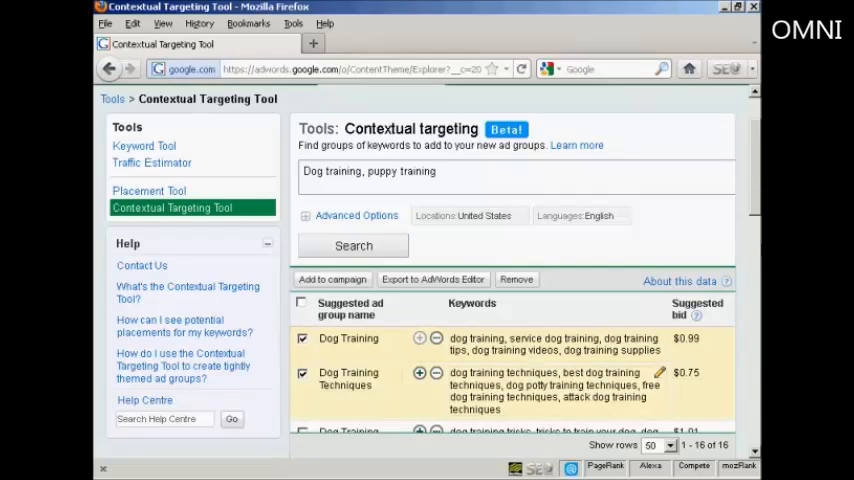
scroll(down, 3)
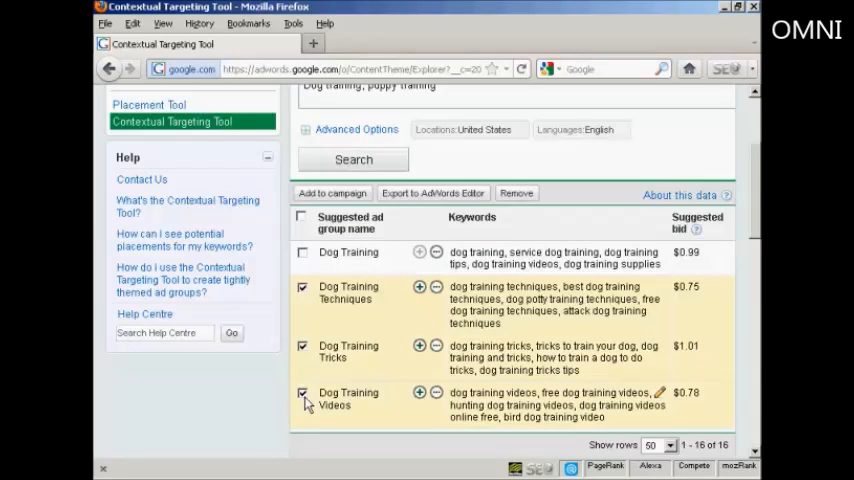
click(432, 193)
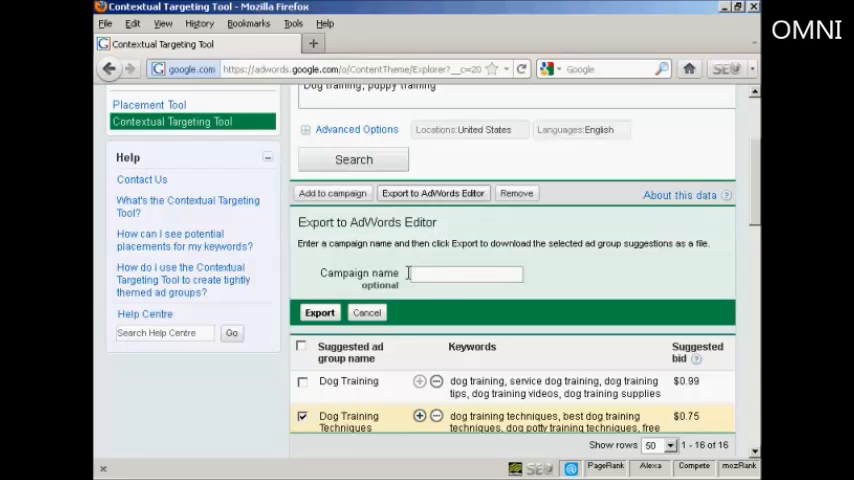